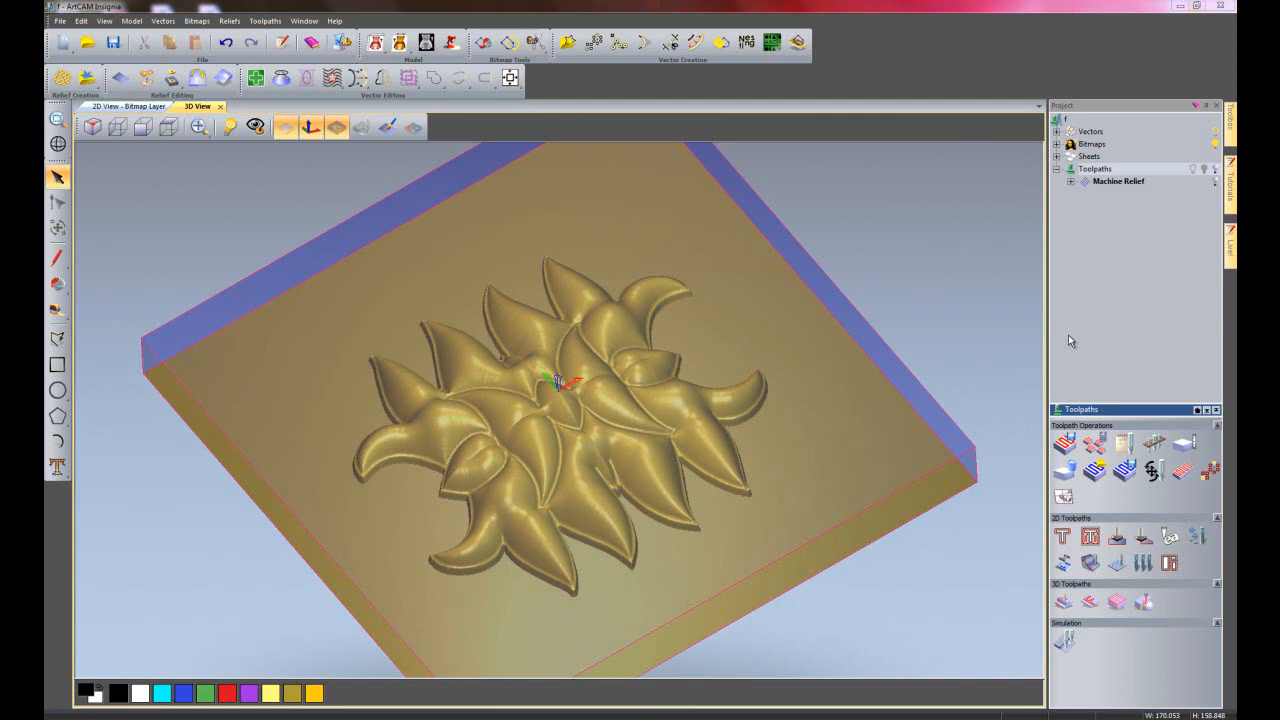
Open the Toolpath Simulation block settings for the whole model and select Fast resolution
left_click(1118, 182)
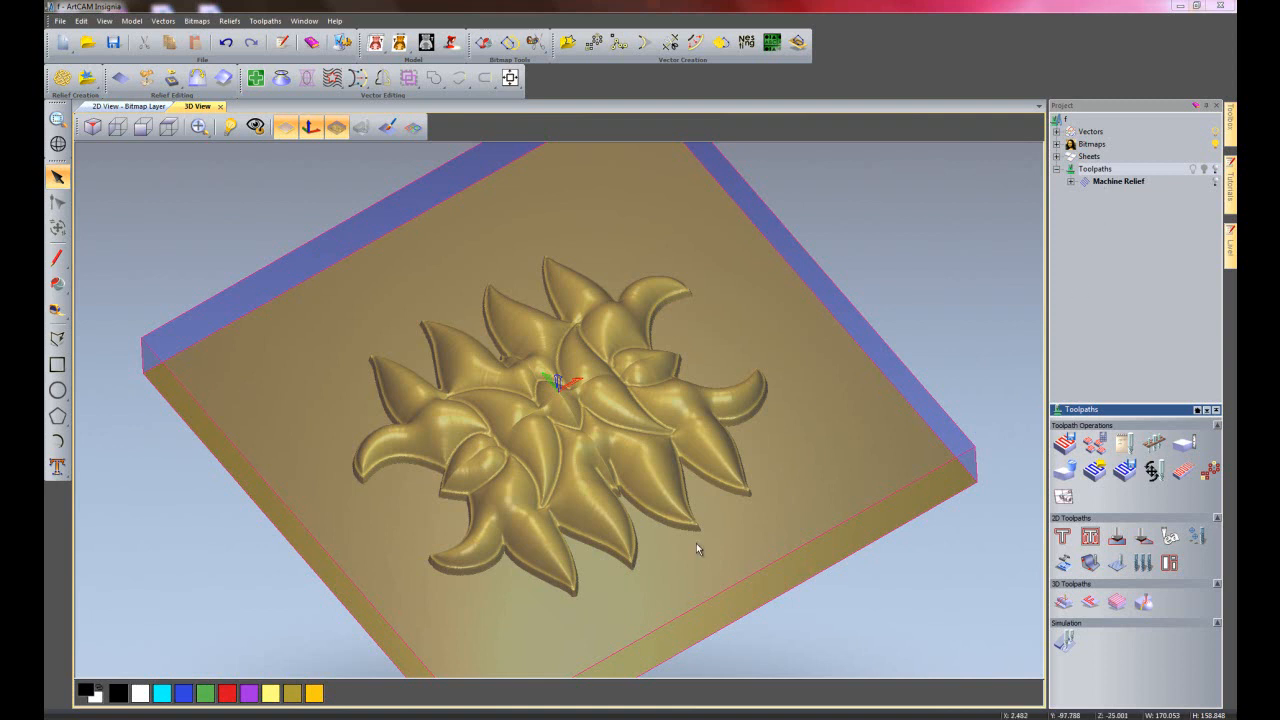
mouse_move(1103, 641)
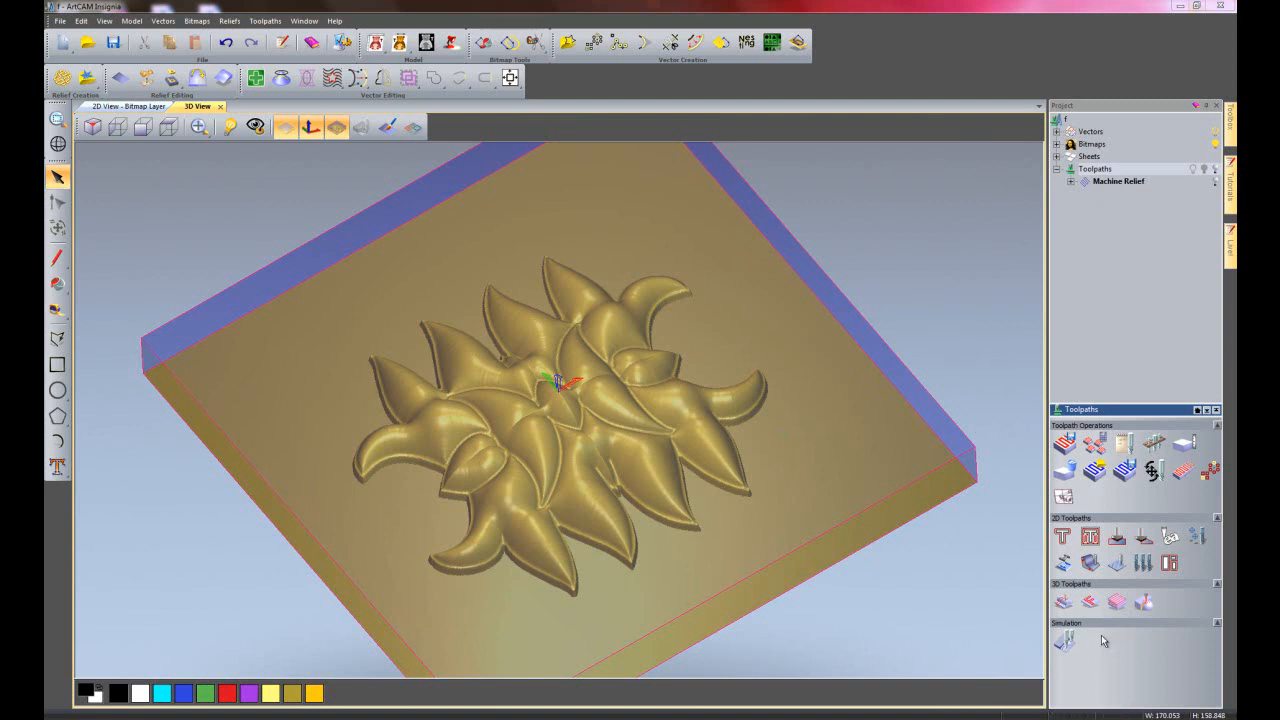
left_click(1065, 641)
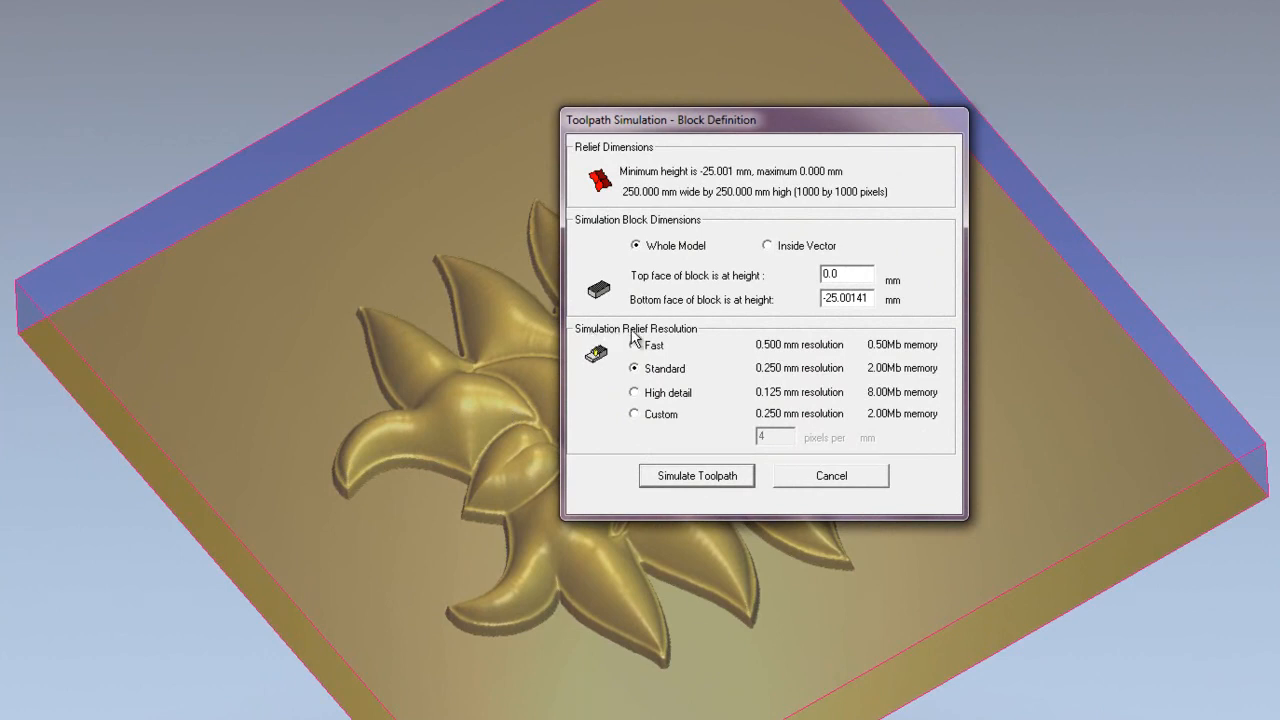
mouse_move(656, 346)
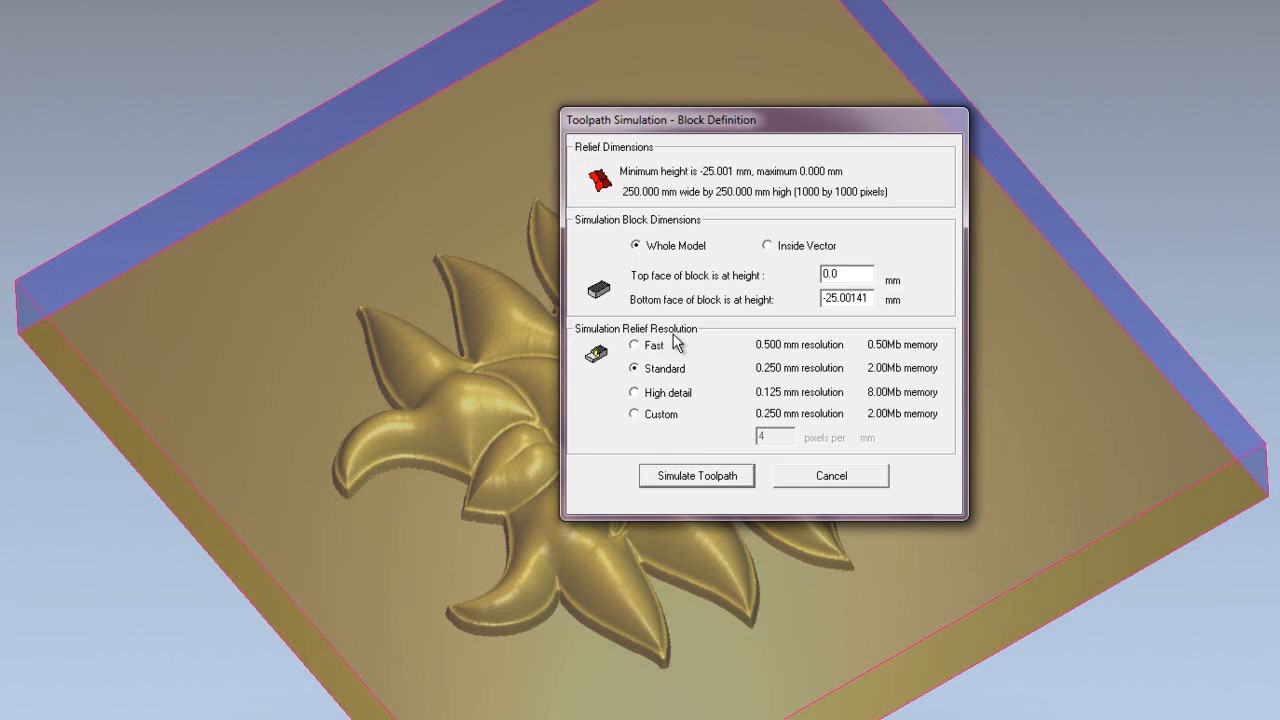
mouse_move(638, 351)
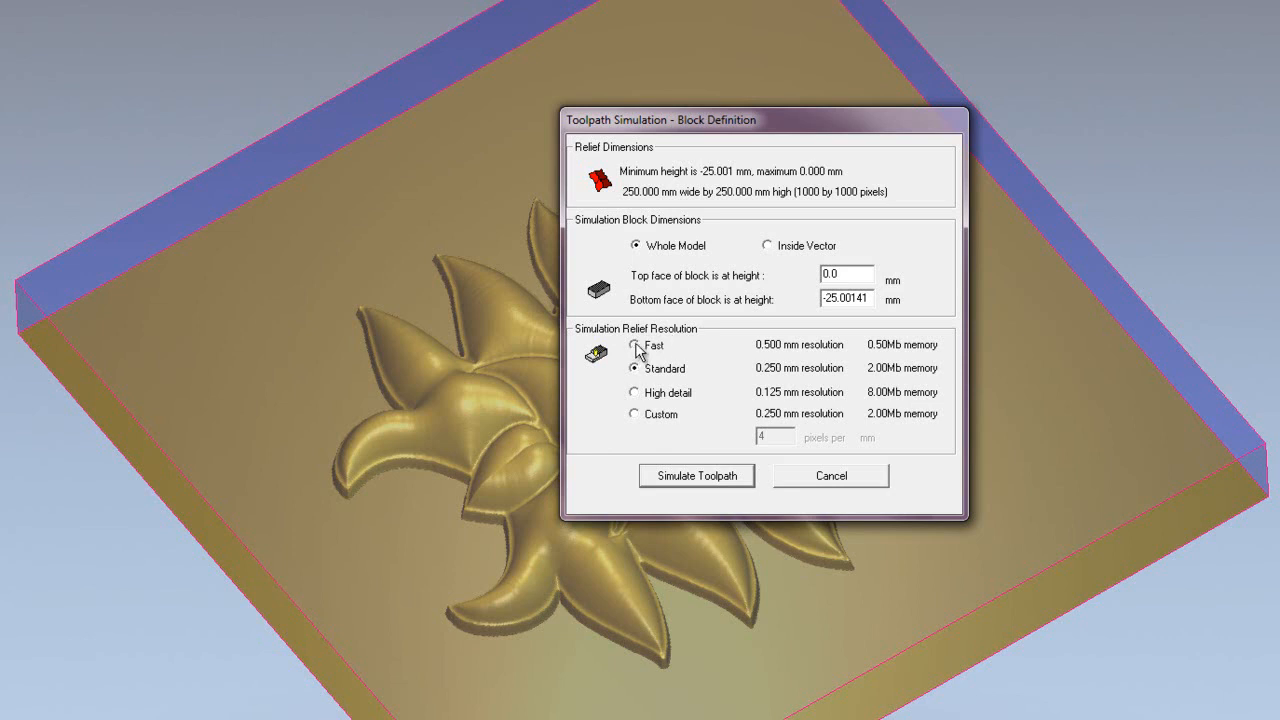
left_click(631, 345)
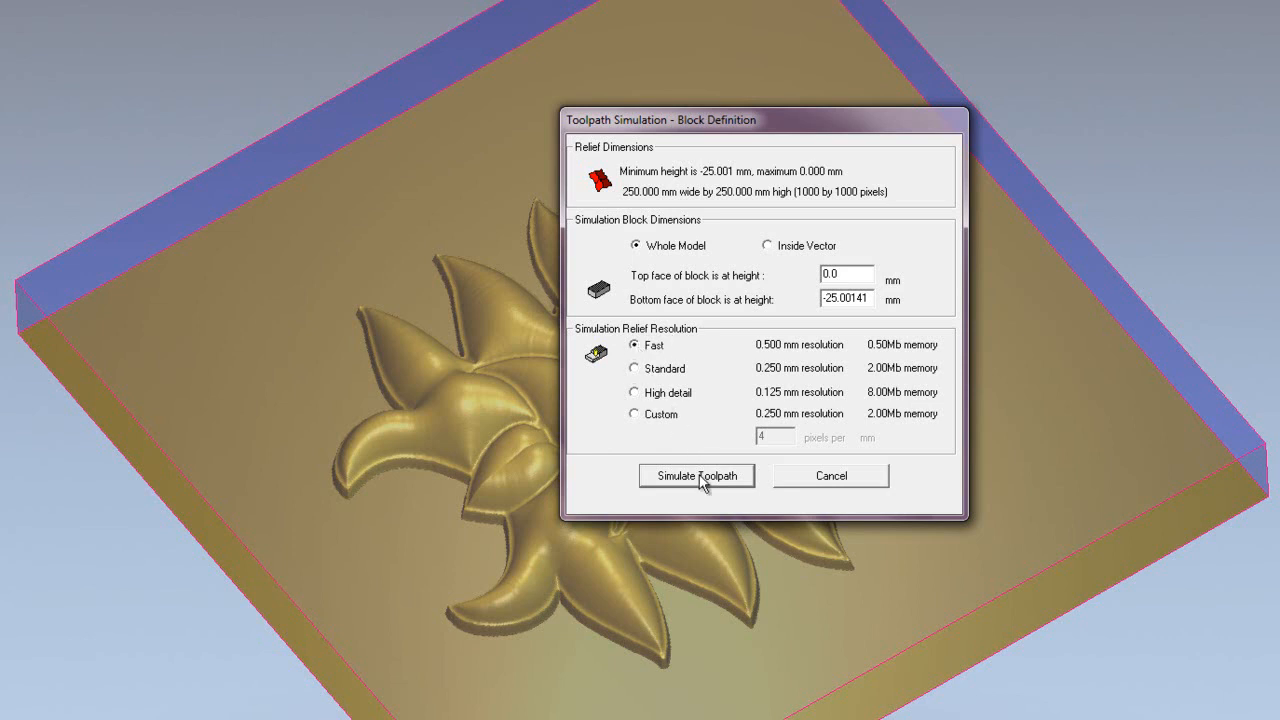
Run the floral relief toolpath simulation on the whole block at Fast resolution
left_click(697, 475)
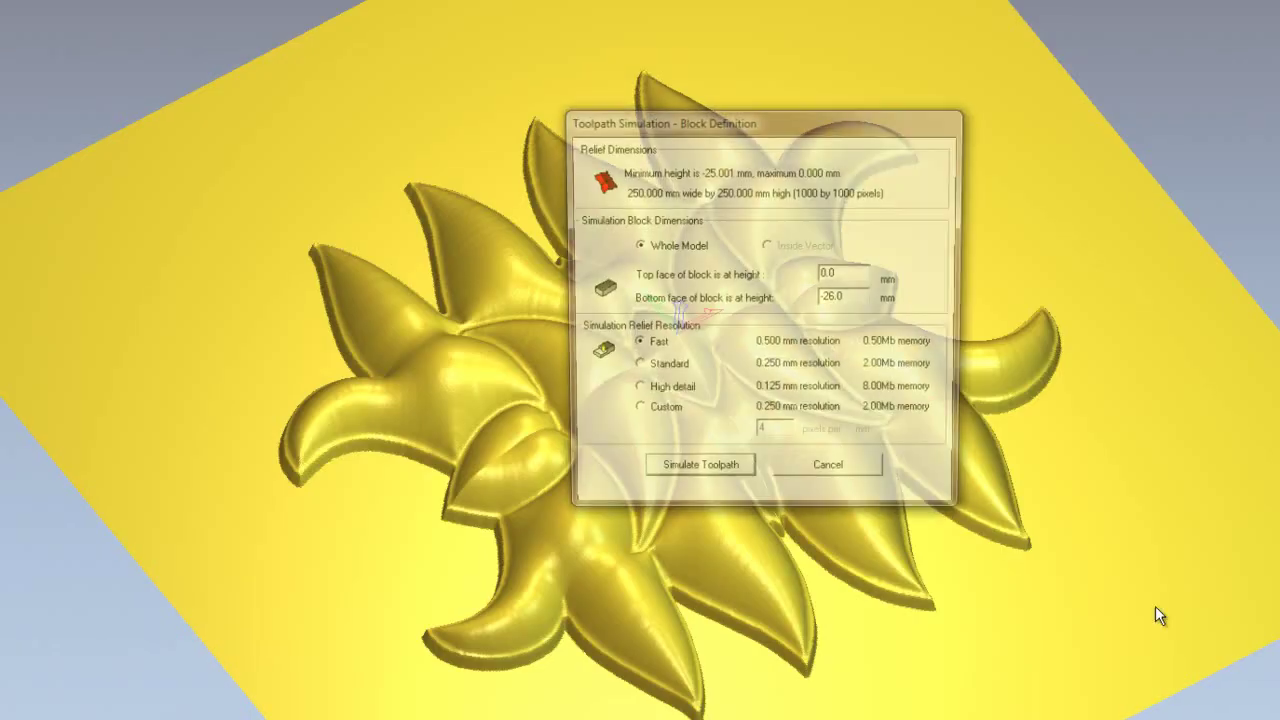
Switch the relief resolution to Standard and rerun the toolpath simulation
left_click(631, 368)
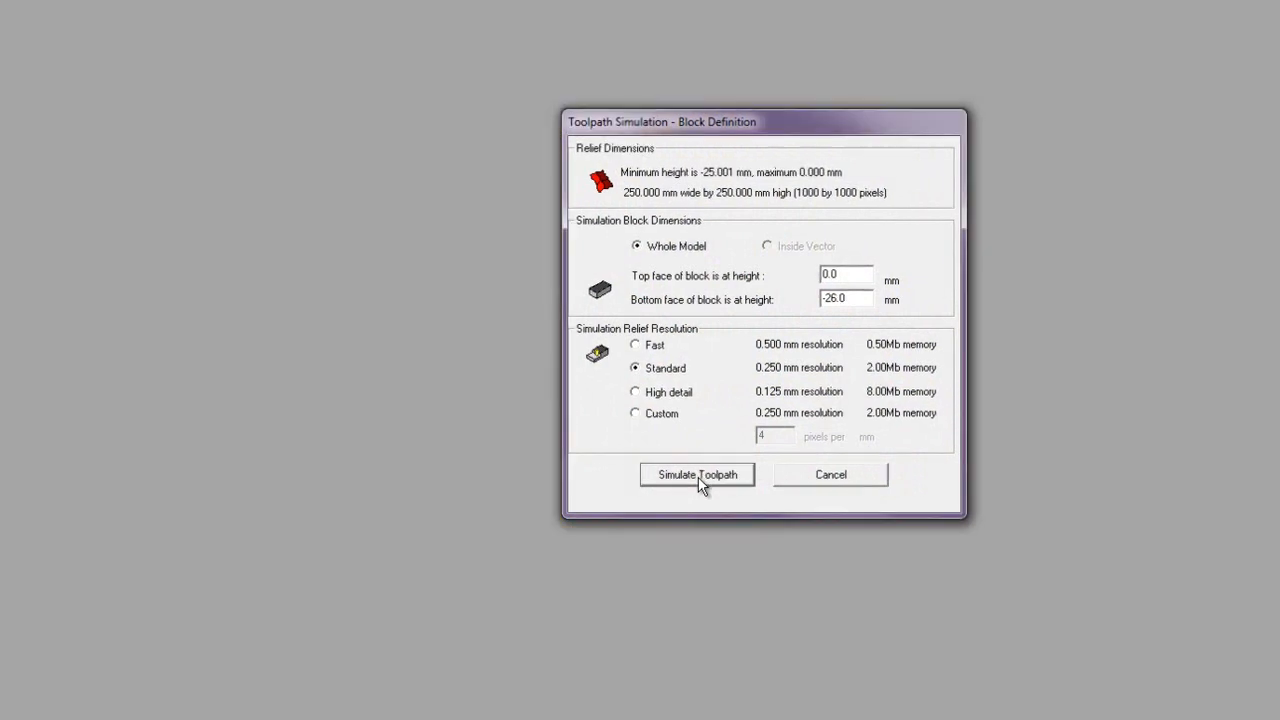
left_click(697, 474)
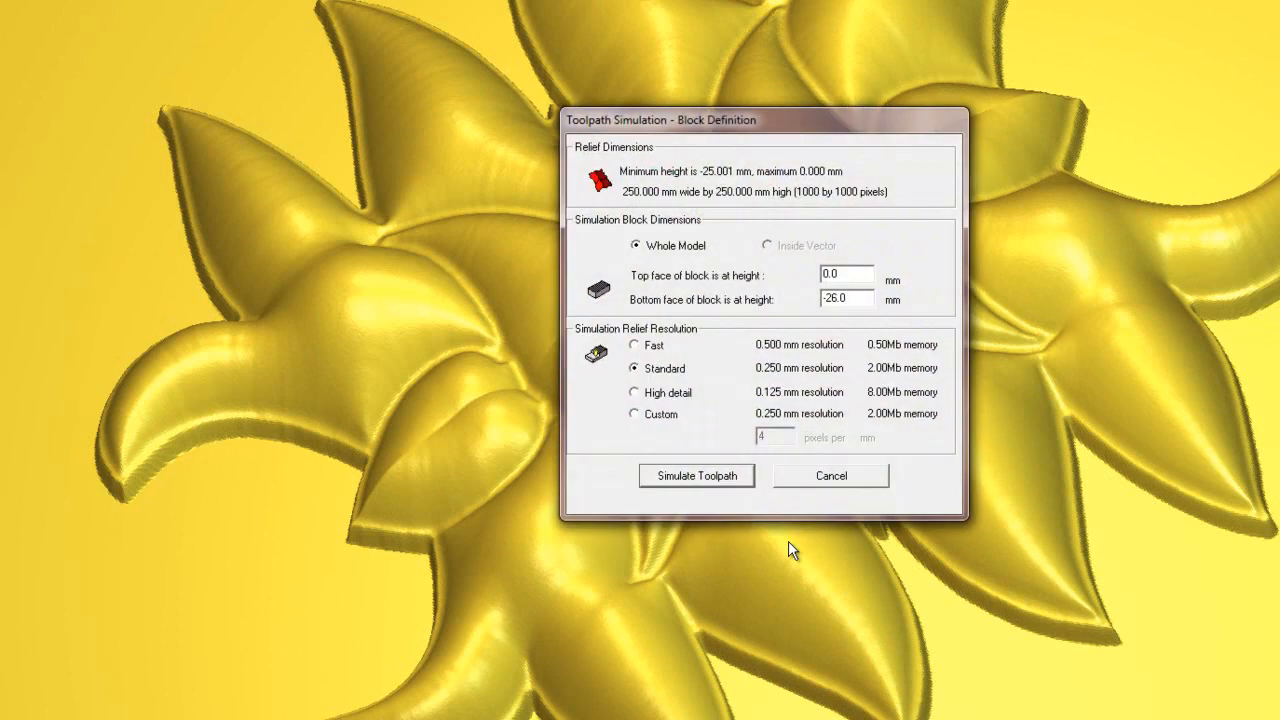
Switch the relief resolution to High detail and rerun the toolpath simulation
left_click(634, 392)
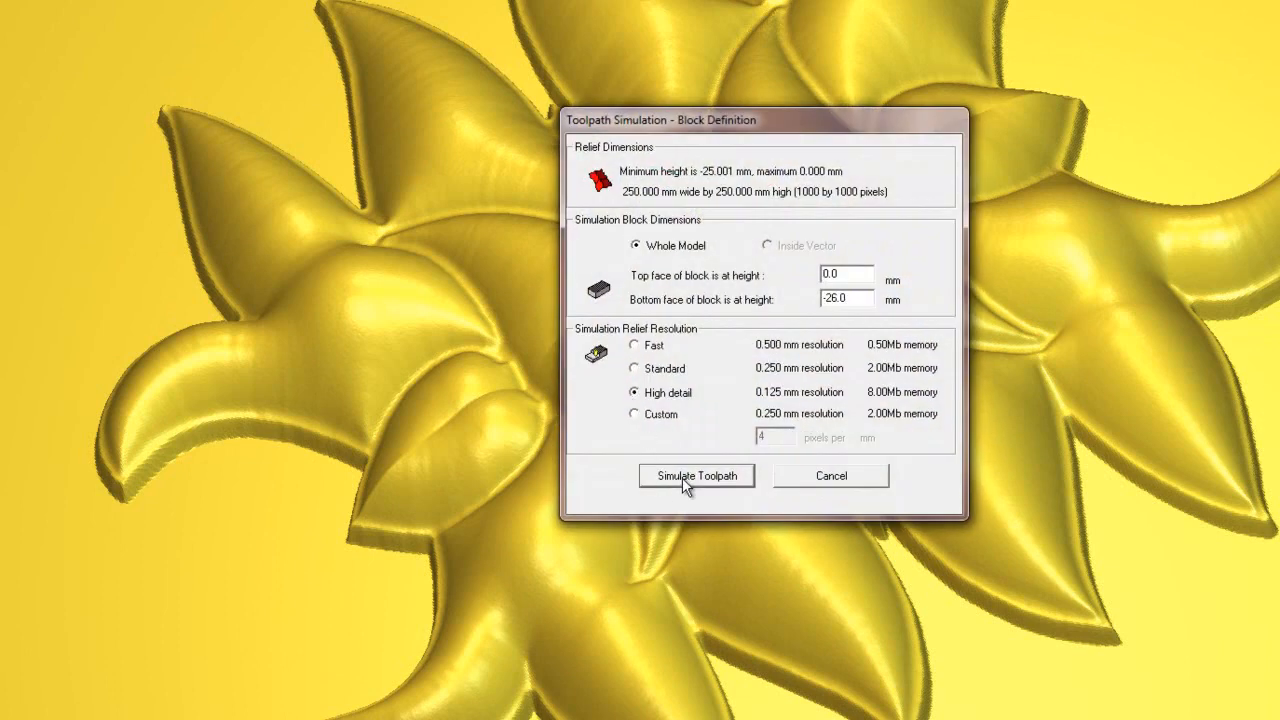
left_click(696, 475)
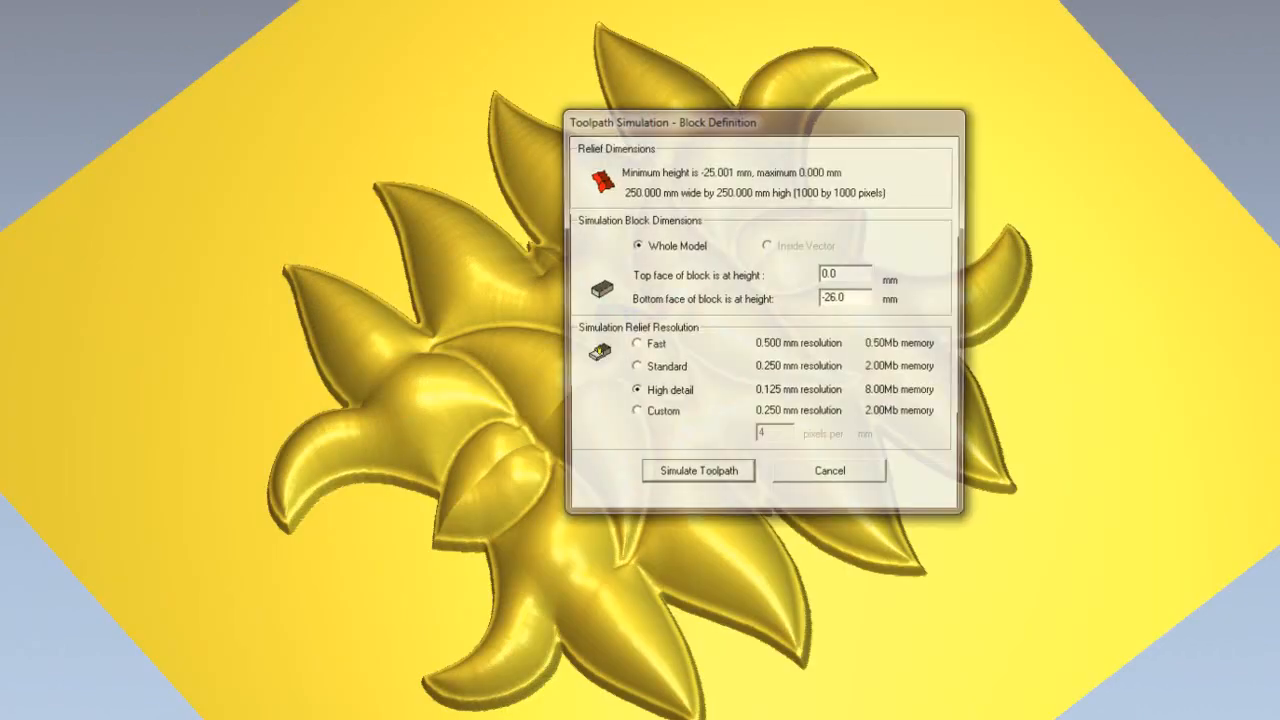
Simulate the toolpath at Custom resolution of 1 pixel per mm (1.000 mm)
left_click(631, 414)
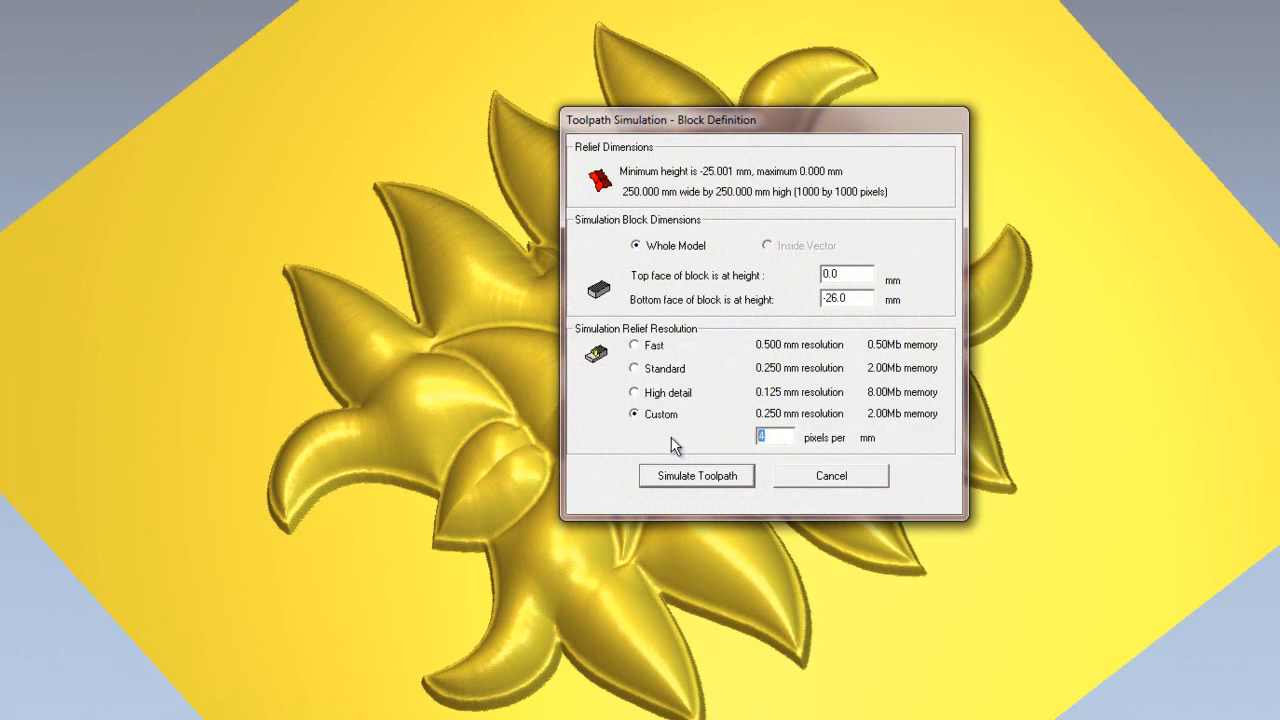
type("50")
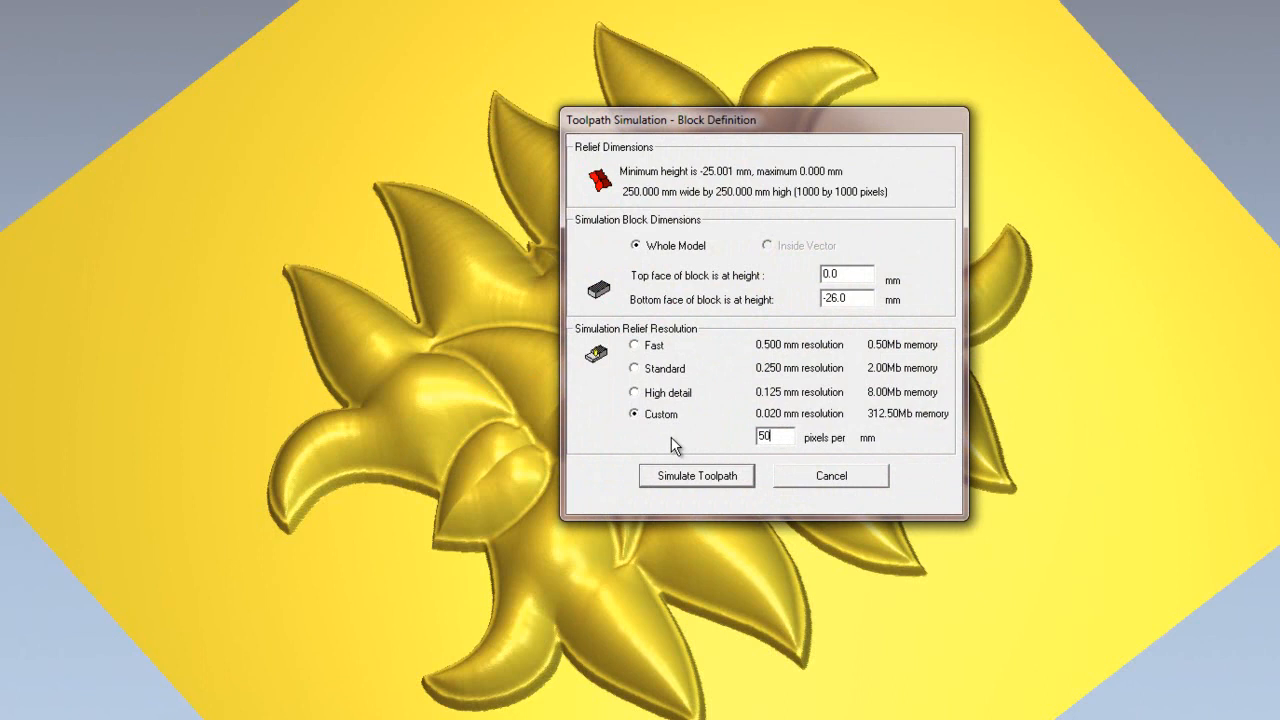
left_click(775, 438)
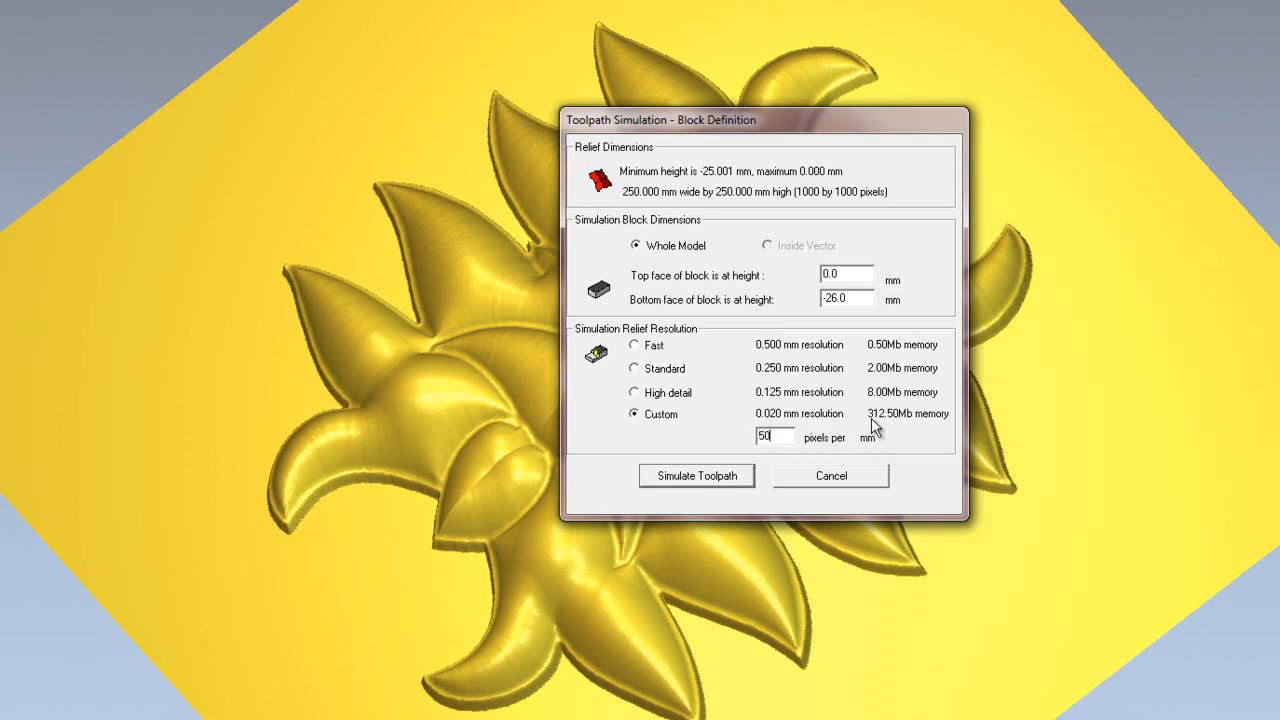
mouse_move(896, 432)
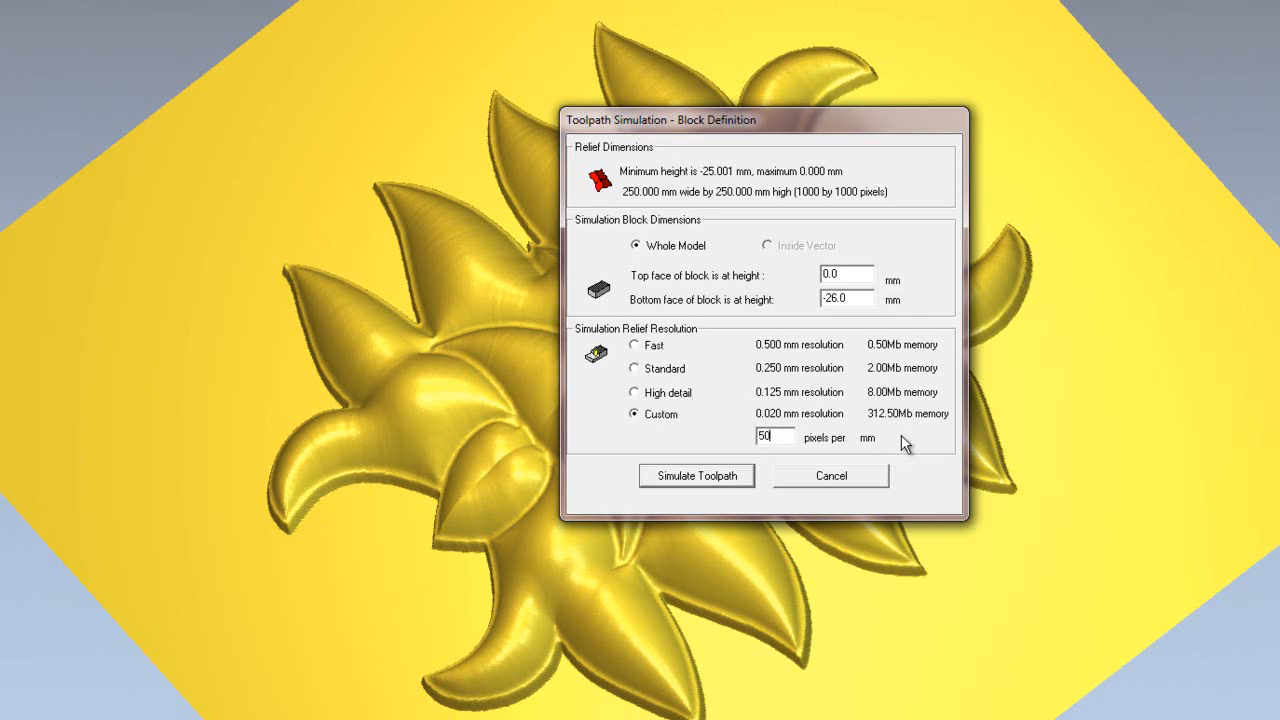
mouse_move(783, 430)
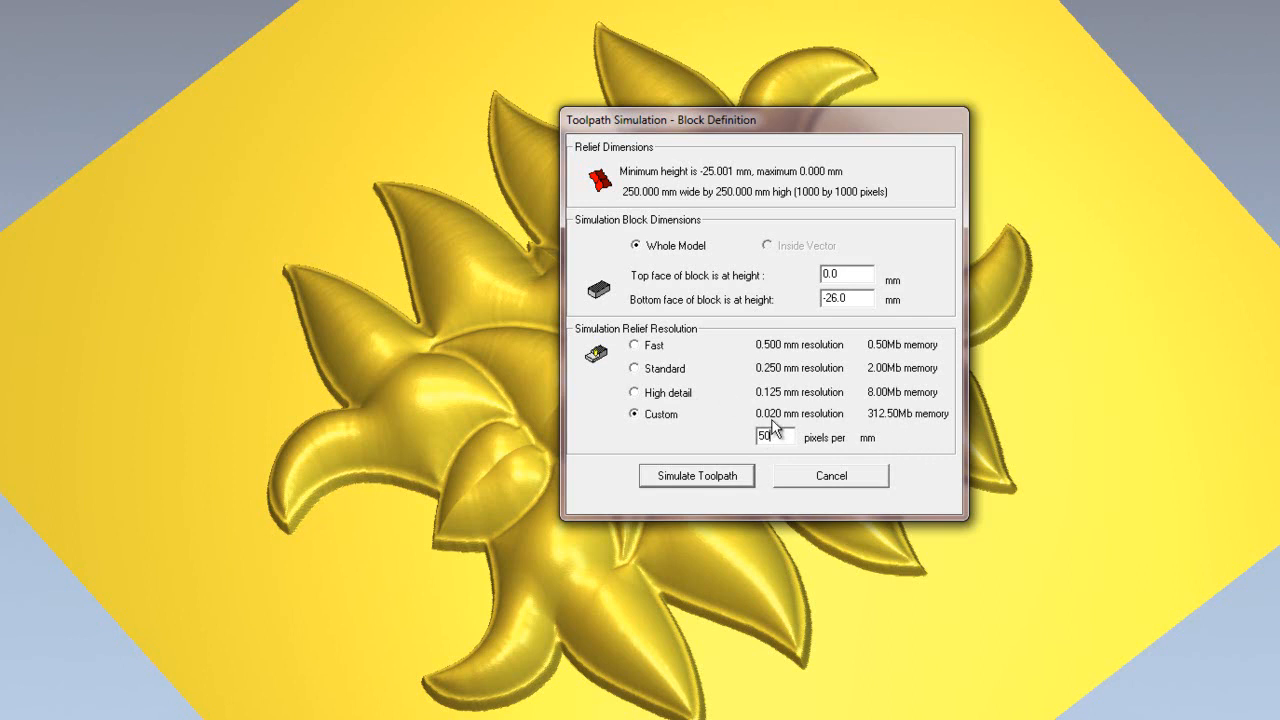
type("2")
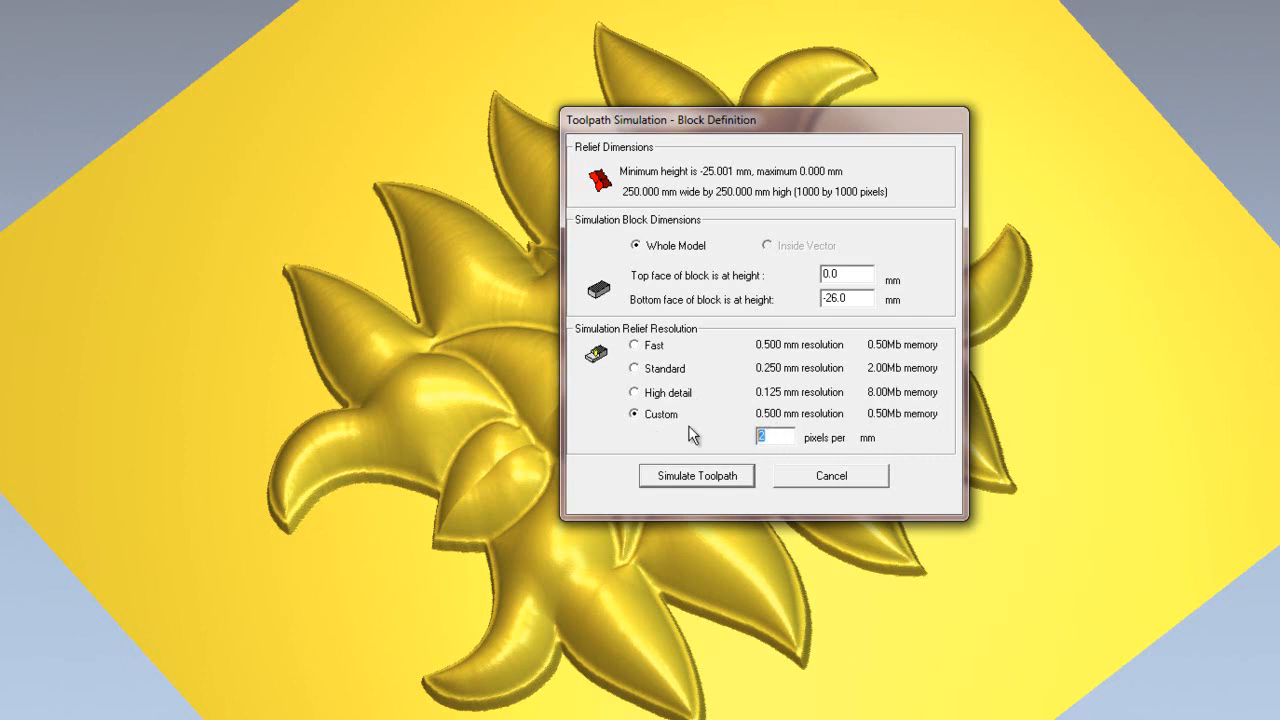
type("1")
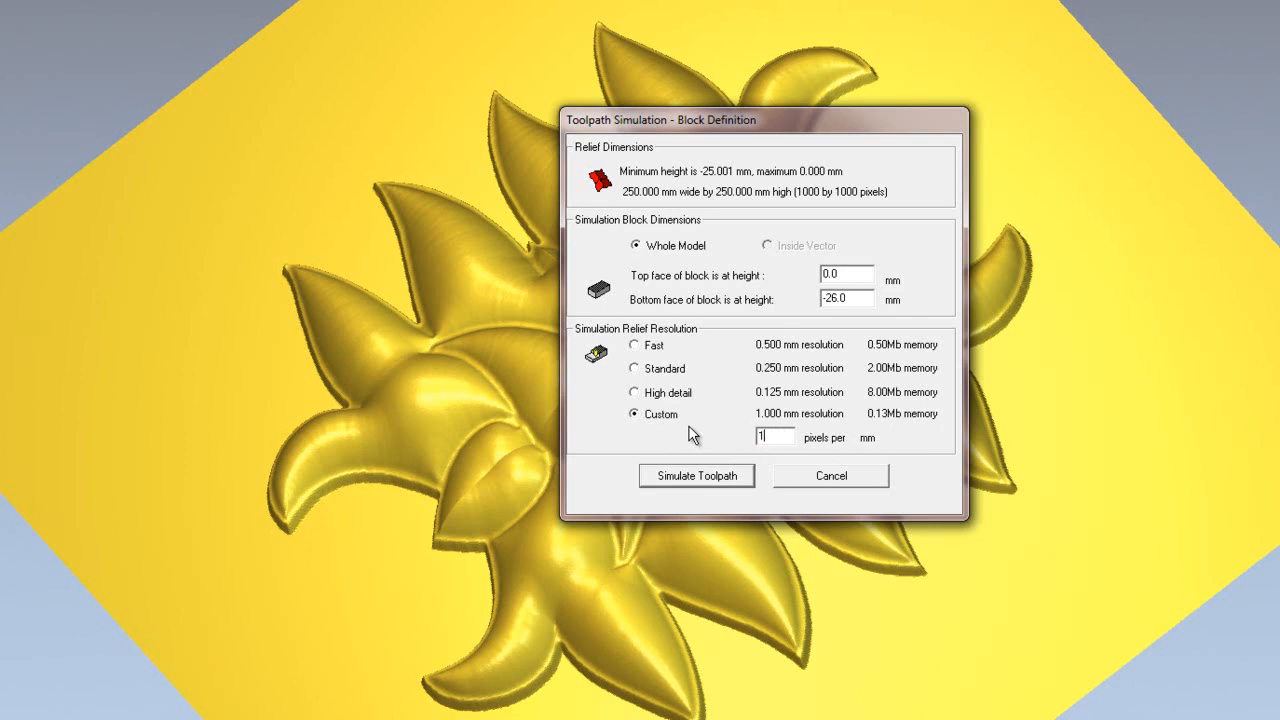
mouse_move(878, 437)
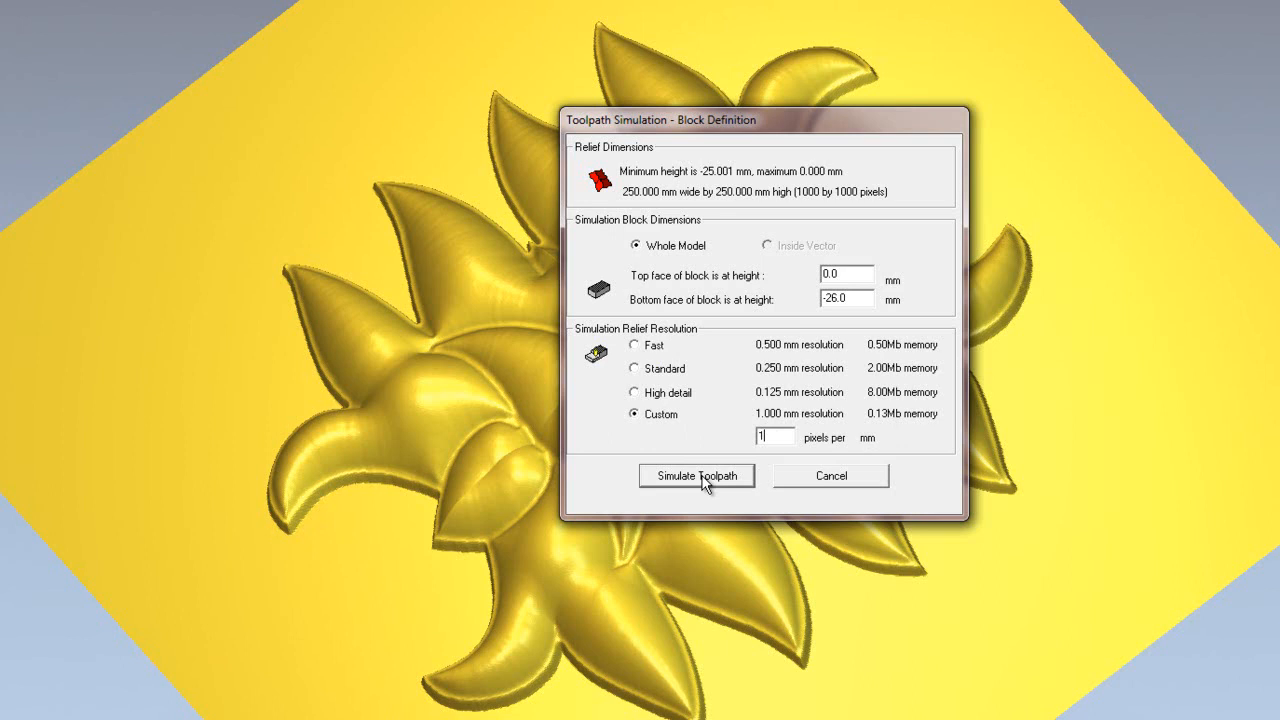
left_click(697, 475)
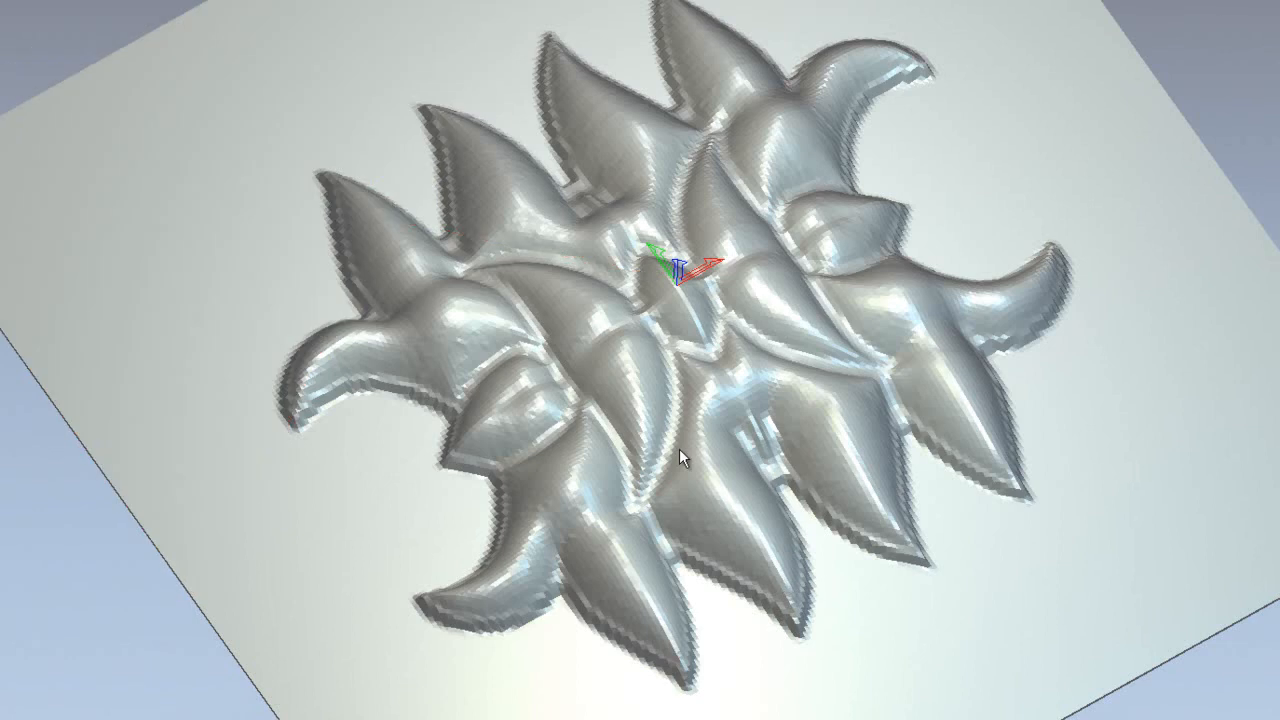
mouse_move(677, 660)
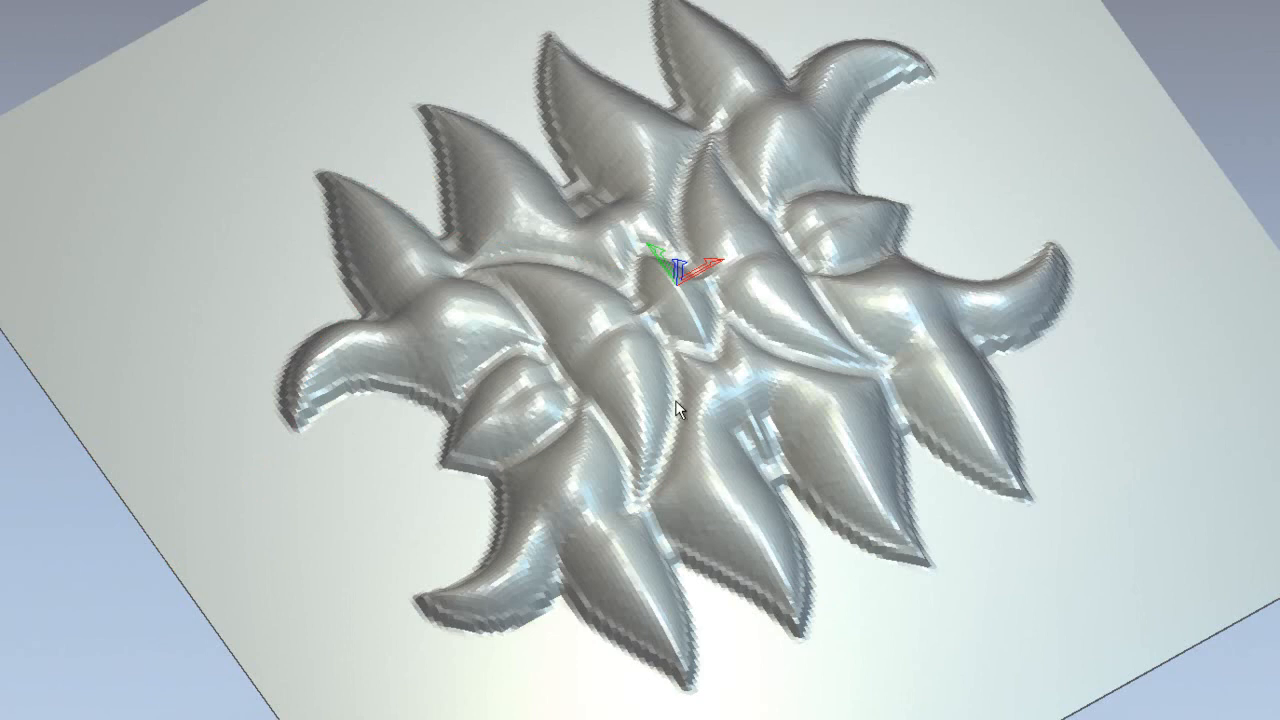
mouse_move(720, 370)
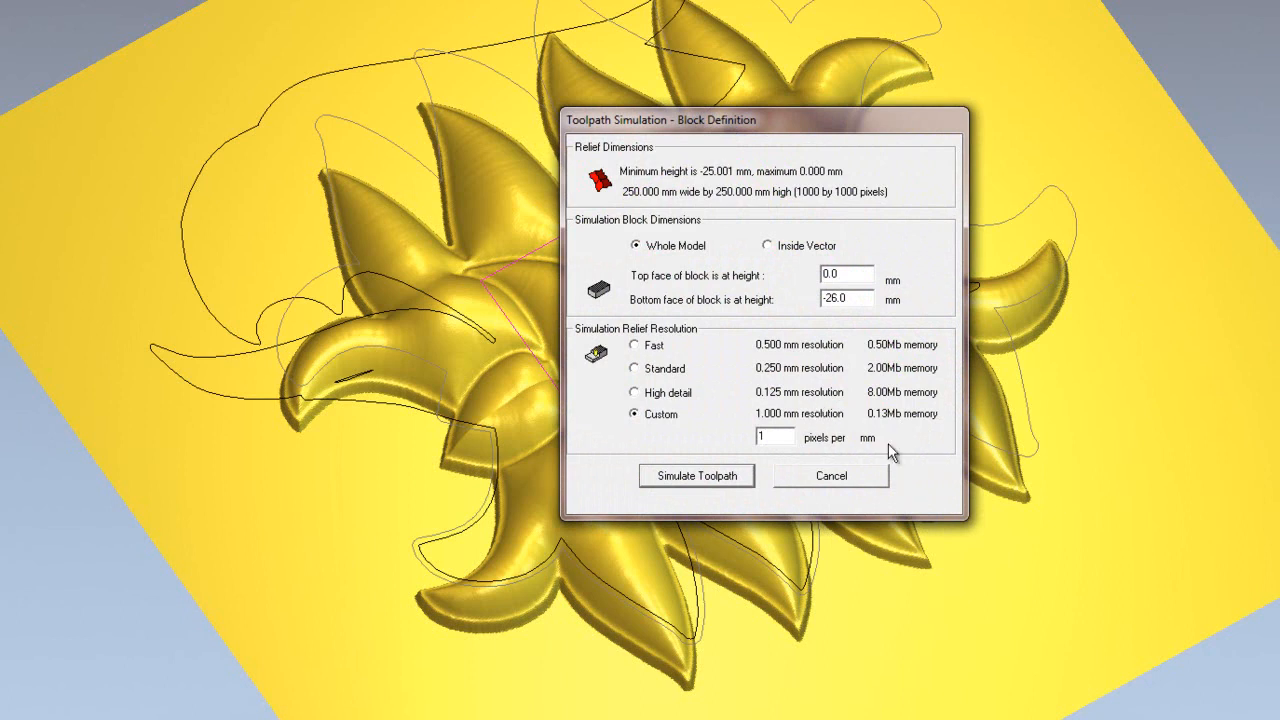
Simulate at High detail with block dimensions limited to Inside Vector
left_click(630, 393)
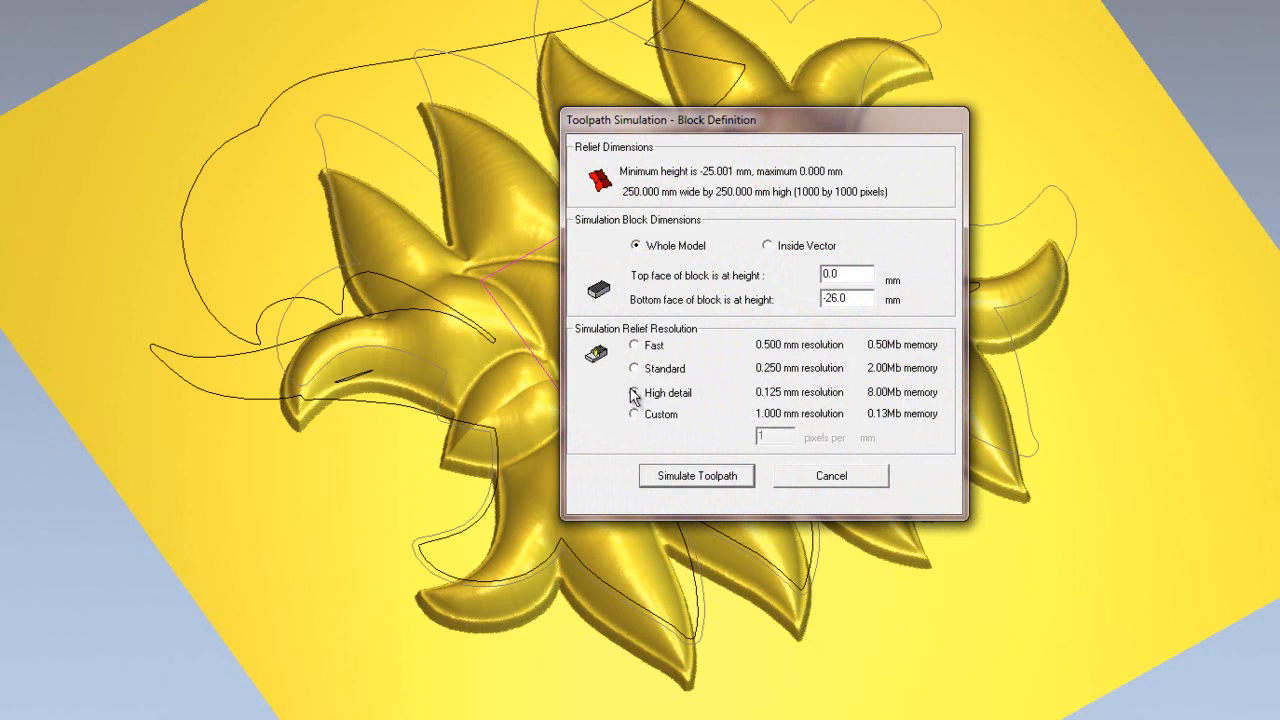
left_click(629, 393)
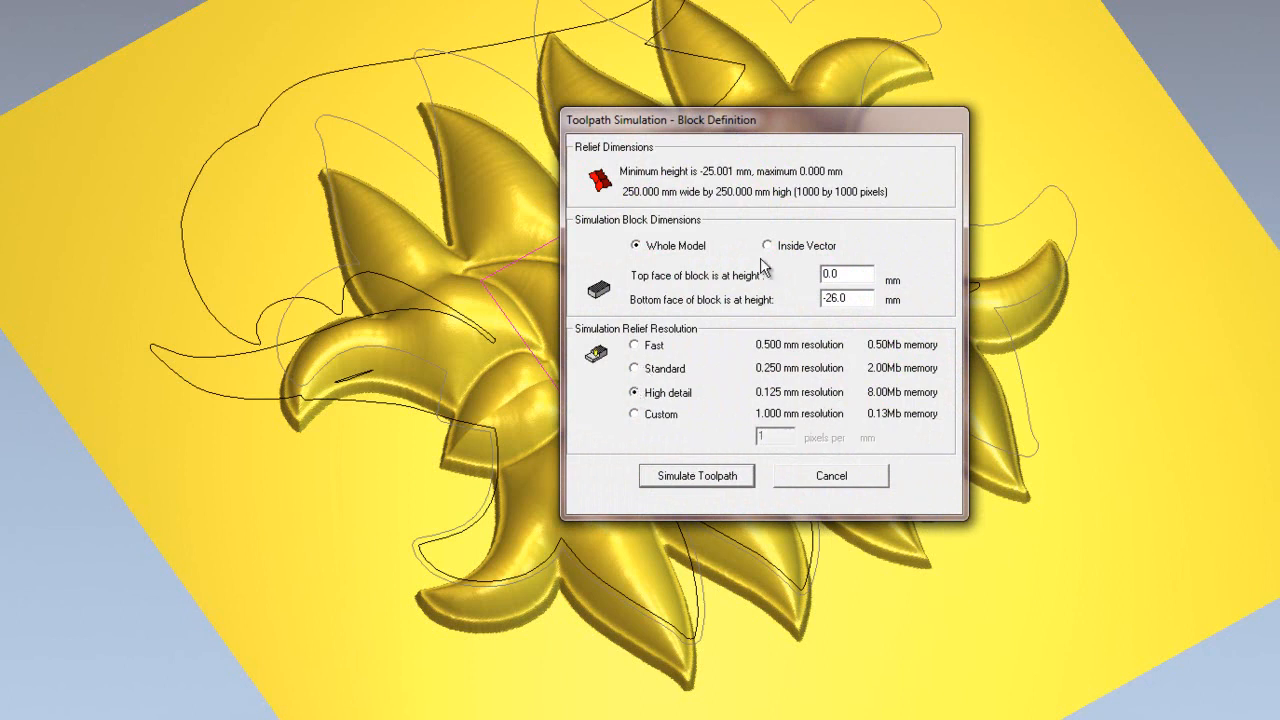
mouse_move(752, 275)
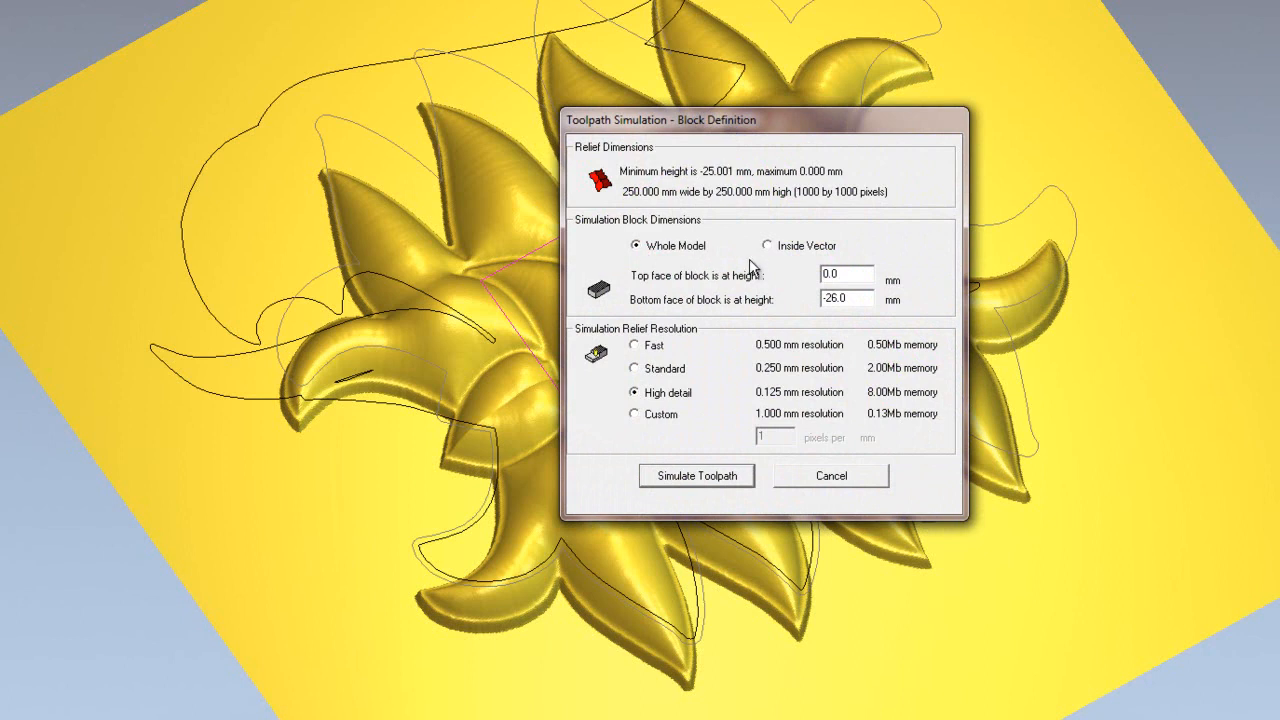
left_click(767, 245)
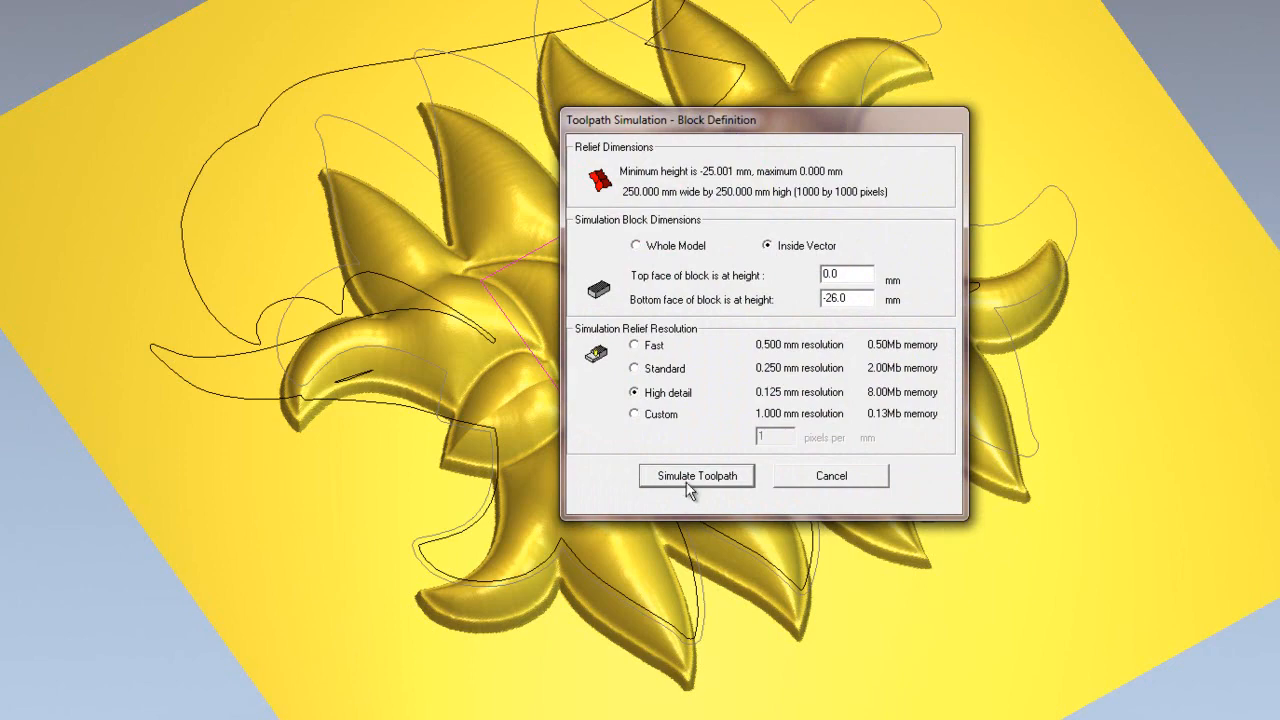
left_click(696, 476)
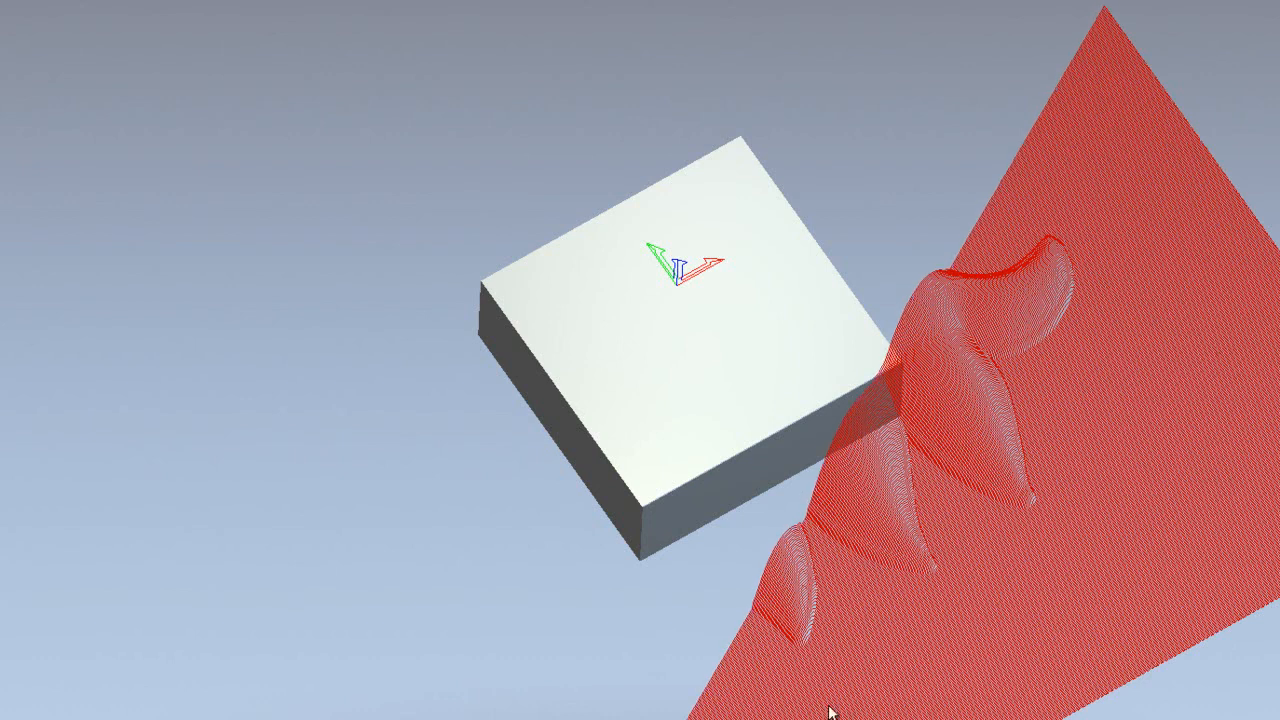